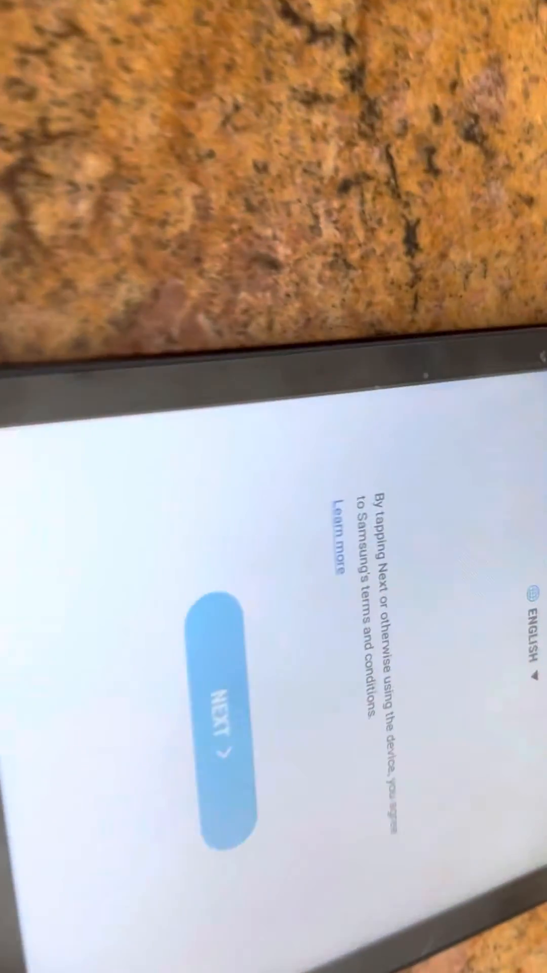
Accept the terms on the welcome screen and continue to the Wi-Fi network selection list
left_click(348, 652)
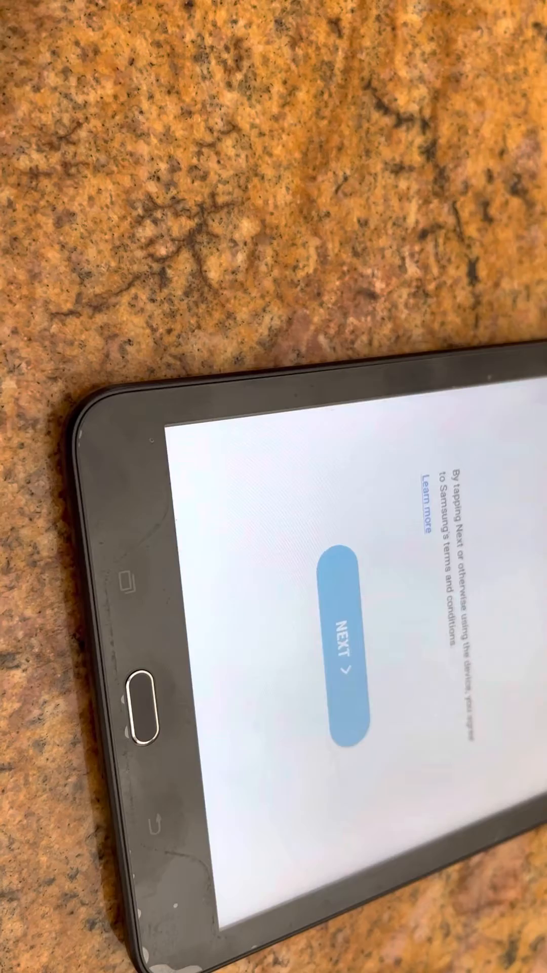
left_click(339, 644)
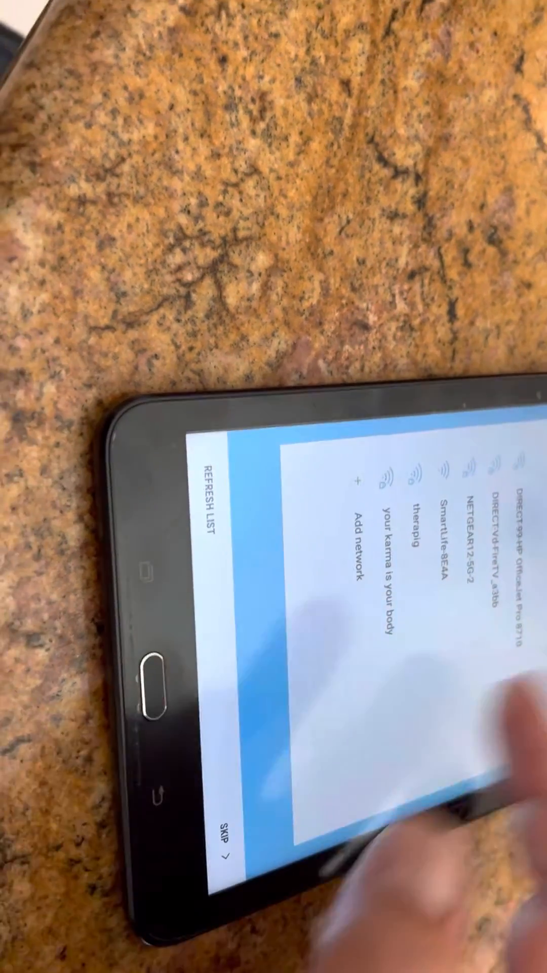